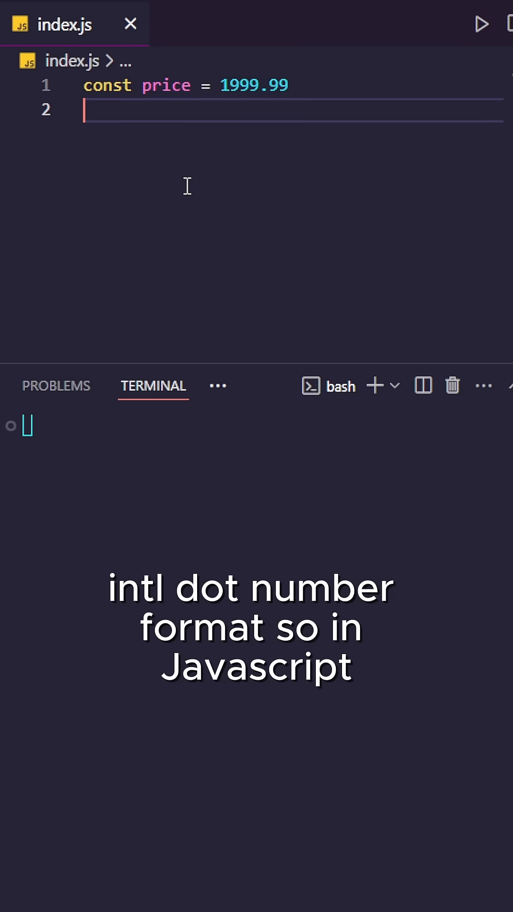
{"action": "type", "text": "Intl"}
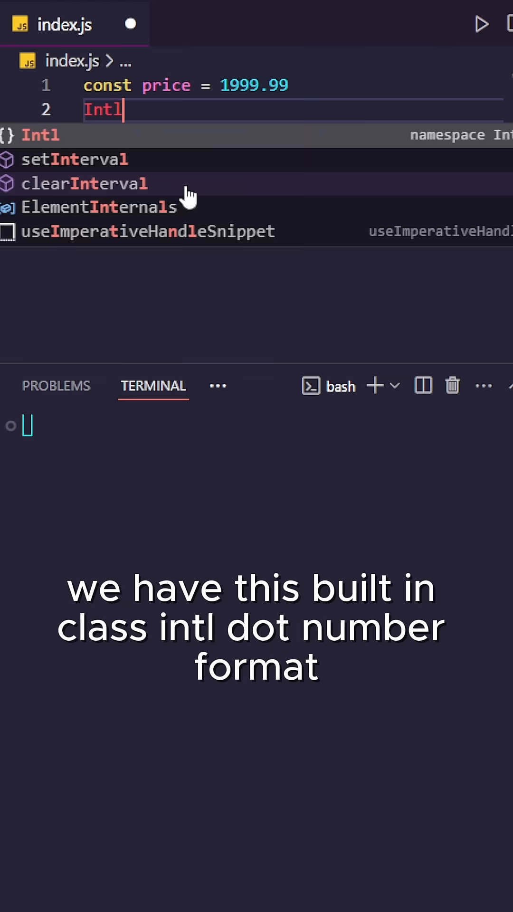
{"action": "type", "text": ".NumberFormat("}
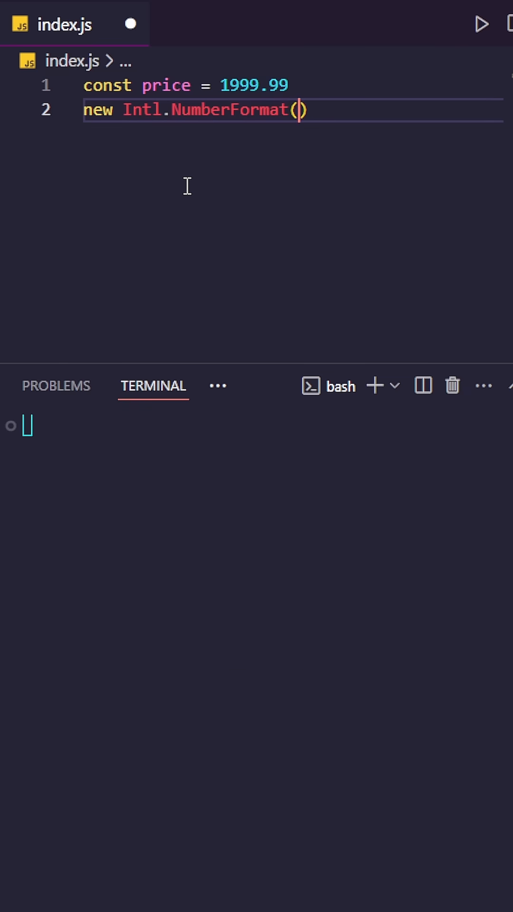
{"action": "type", "text": "\""}
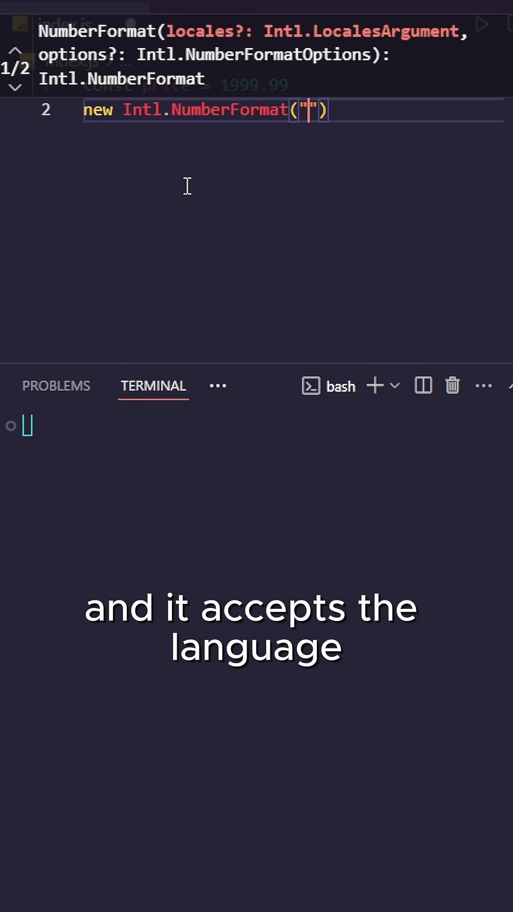
{"action": "type", "text": "en-"}
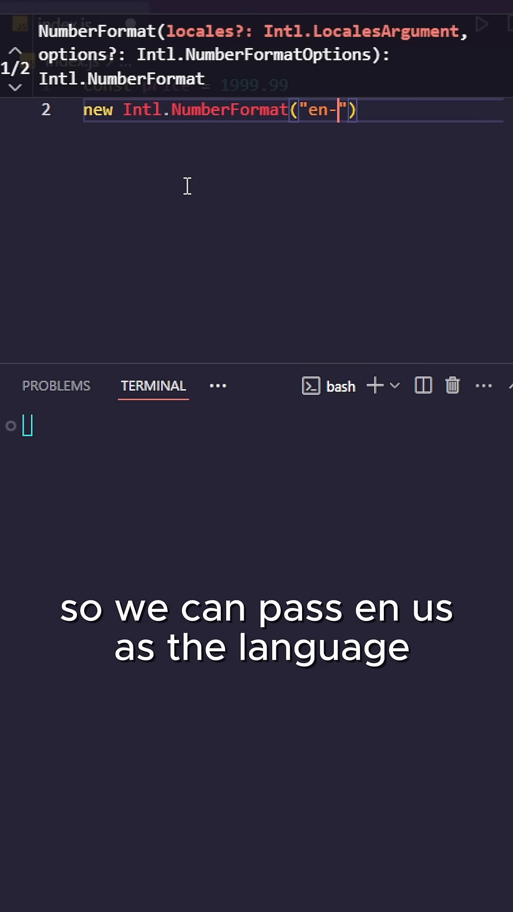
{"action": "type", "text": "US"}
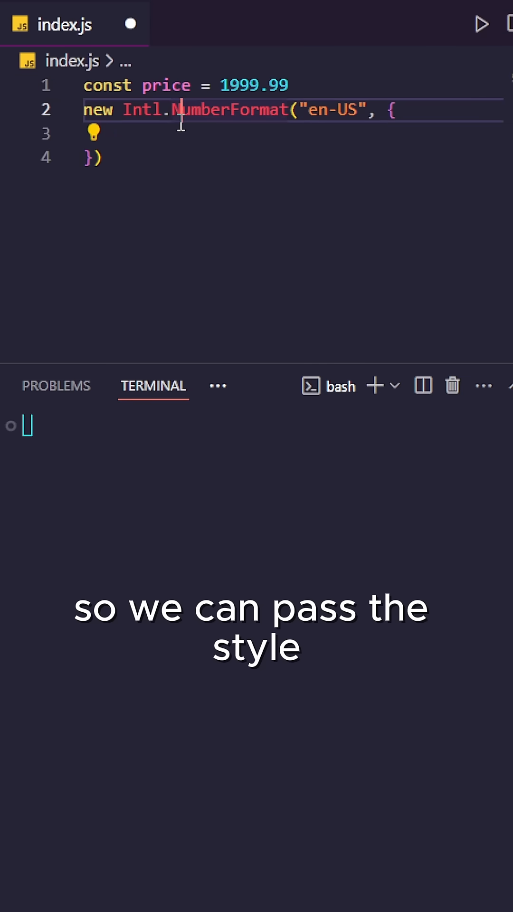
{"action": "type", "text": "style:"}
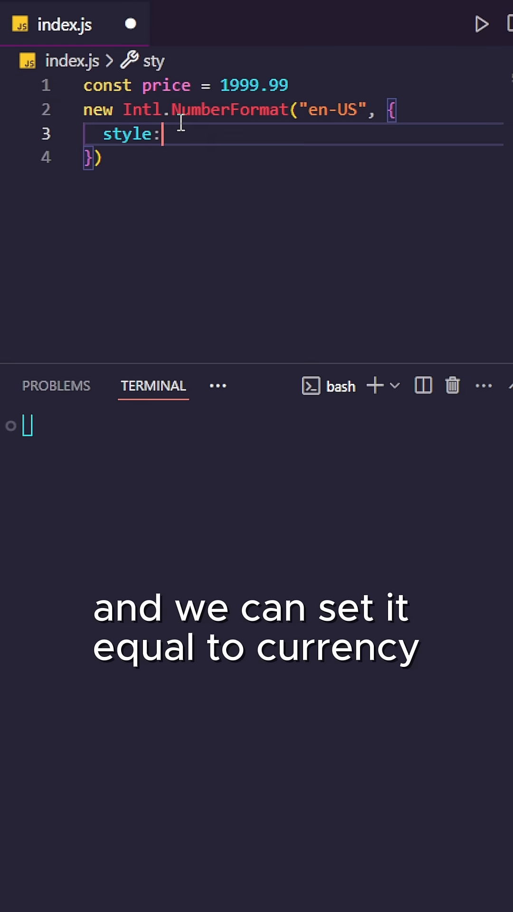
{"action": "type", "text": "\"currency\""}
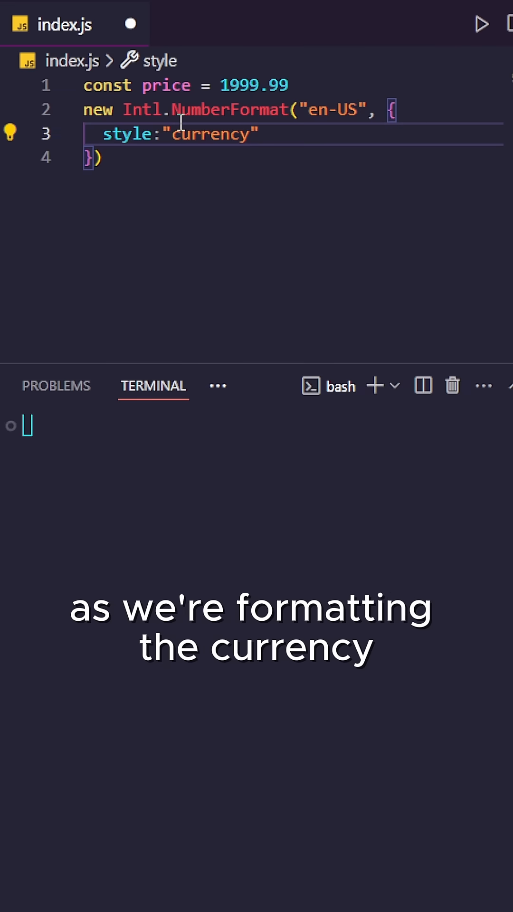
{"action": "type", "text": ","}
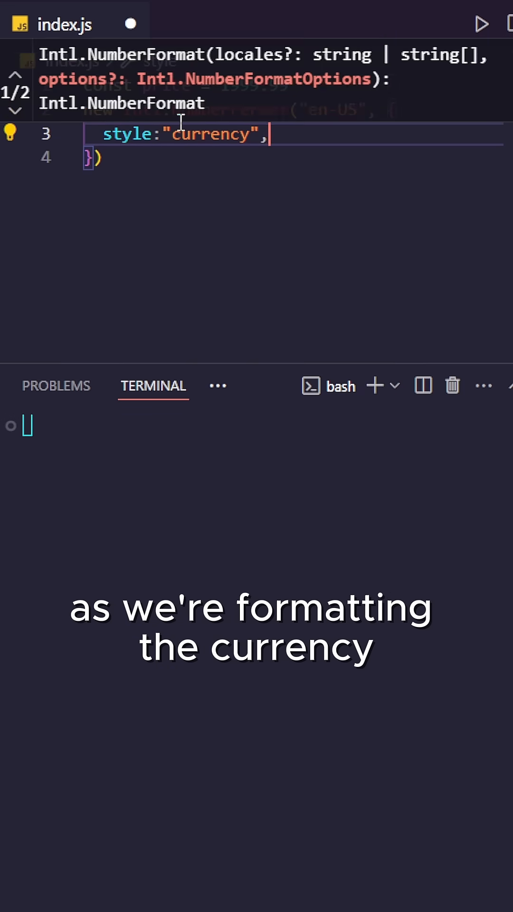
{"action": "type", "text": "currency"}
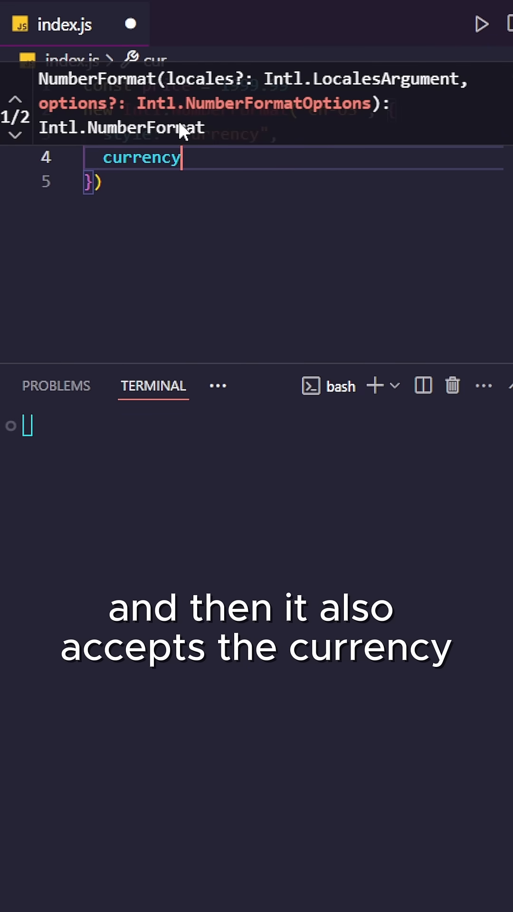
{"action": "type", "text": ":\"usd\""}
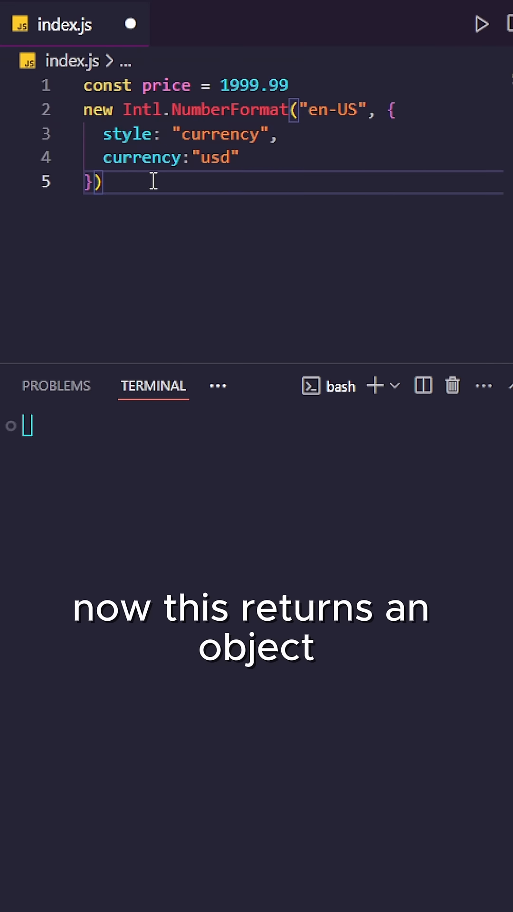
{"action": "type", "text": "."}
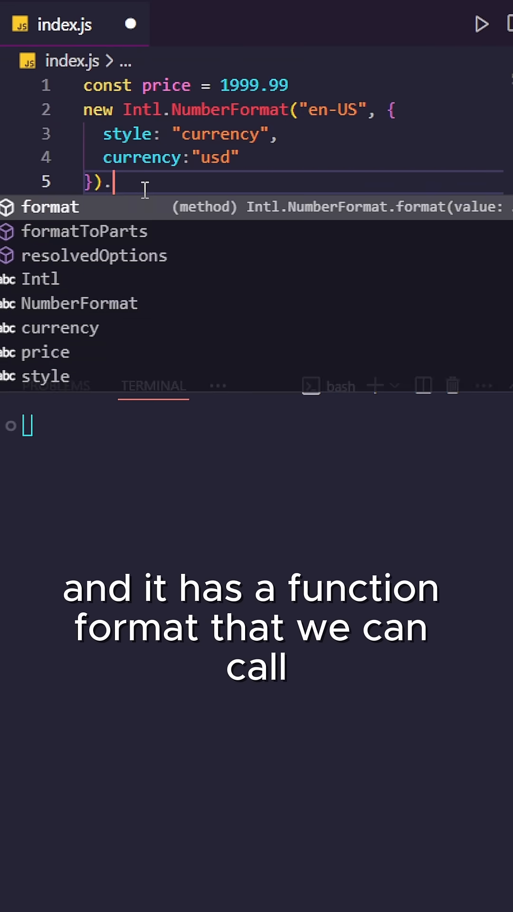
{"action": "type", "text": "format(price"}
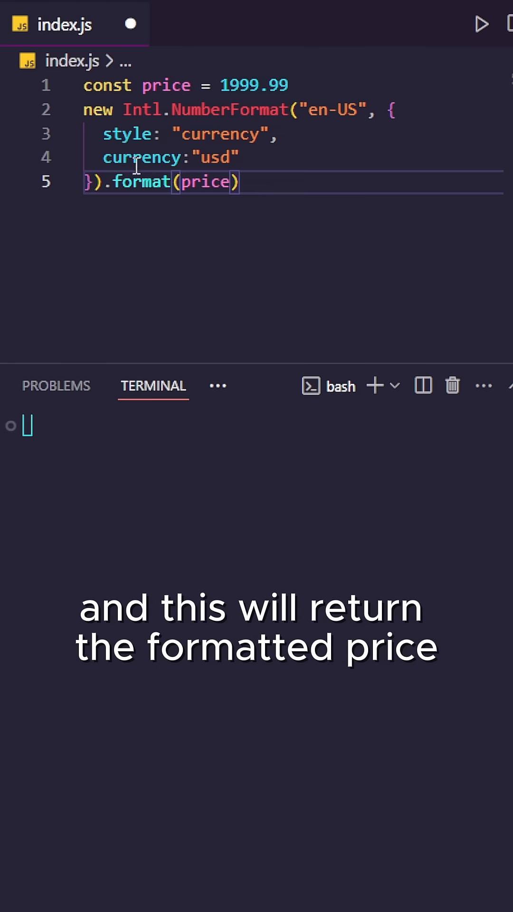
{"action": "type", "text": "c"}
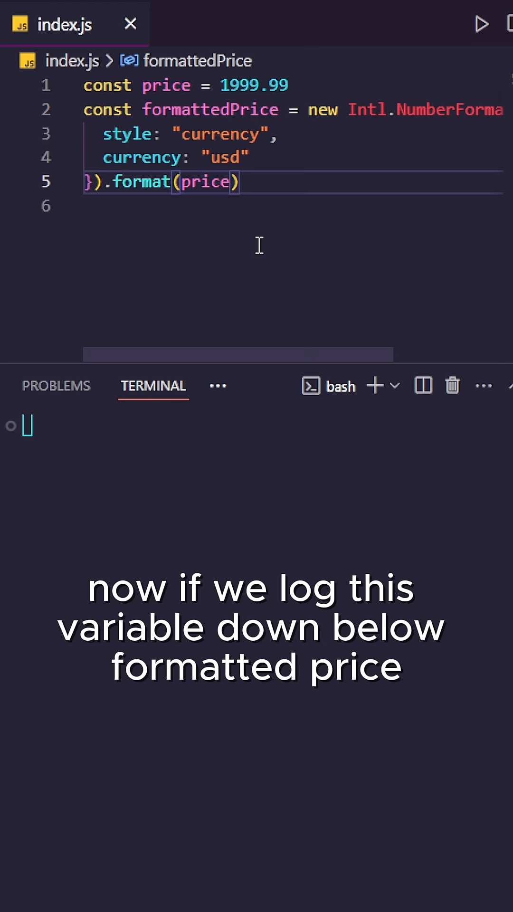
{"action": "type", "text": "console"}
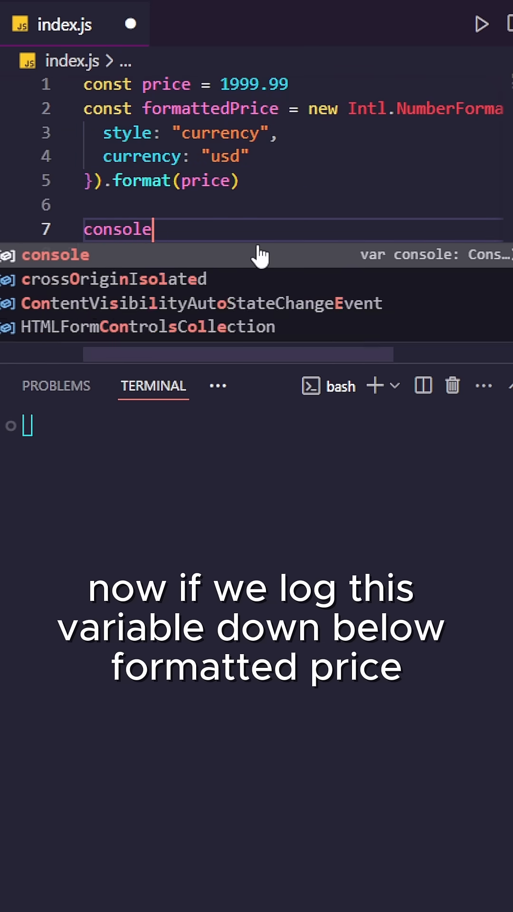
{"action": "type", "text": ".log(formattedPrice"}
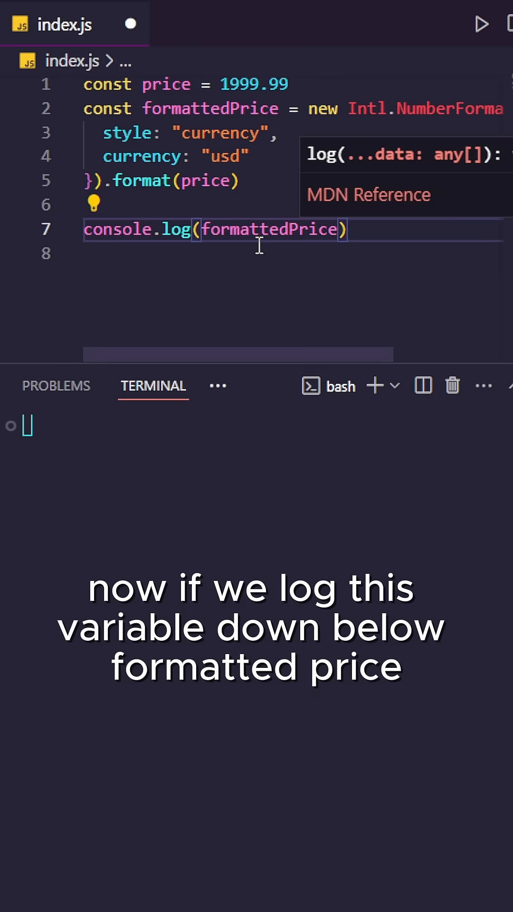